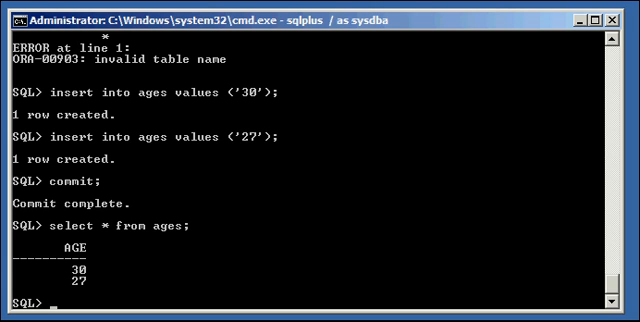
Create the FRIENDS table with a single name varchar(20) column
text(create t)
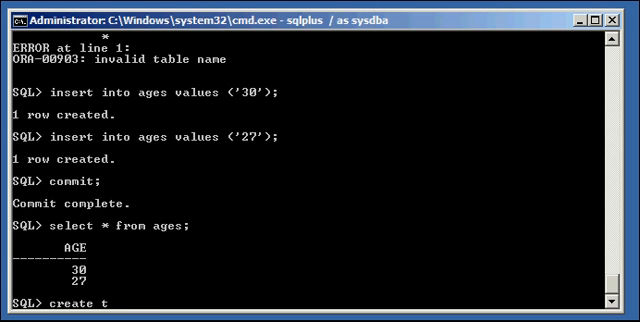
text(able)
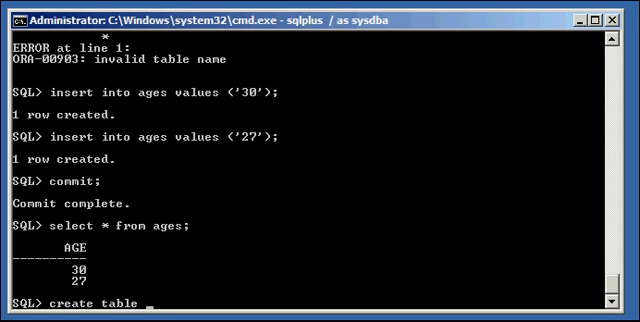
text(friends ()
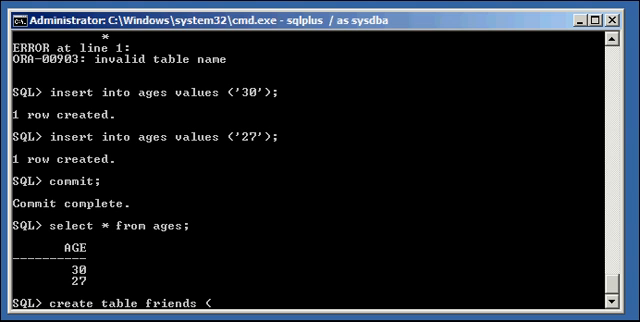
text(name varchar)
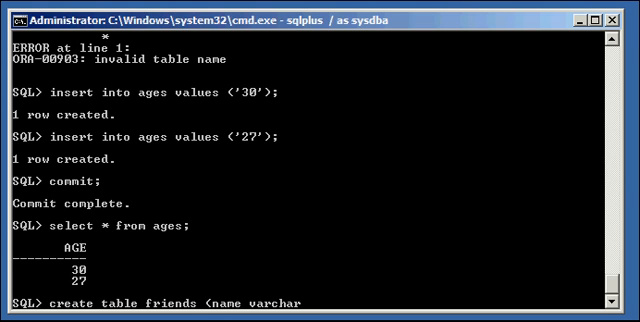
key(Return)
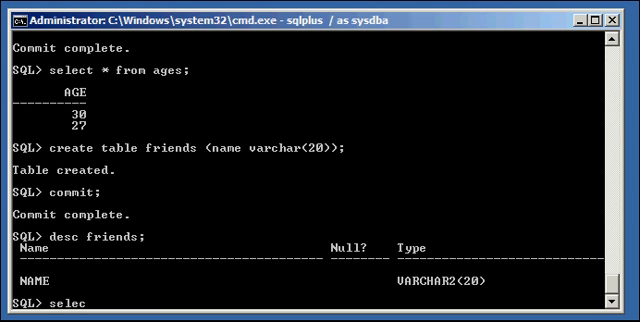
Query all FRIENDS rows to confirm the new table is empty
text(* fro)
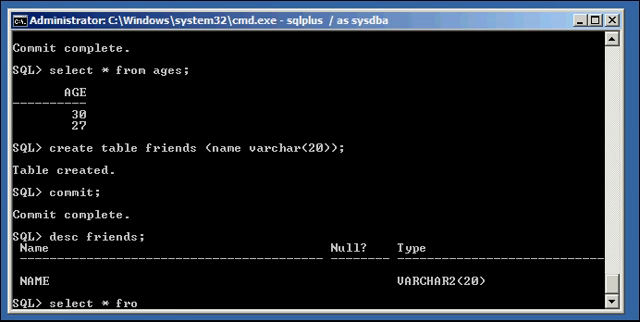
key(Return)
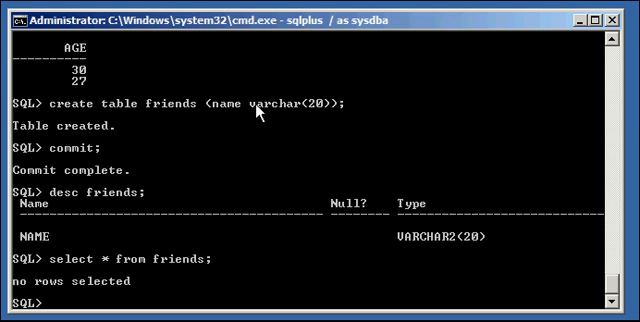
text(drop table f)
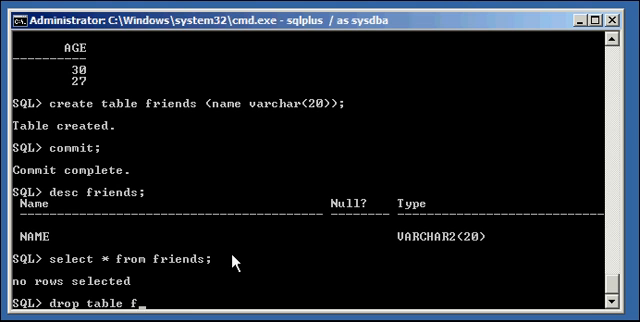
Drop FRIENDS and recreate it with a name varchar(20) column in tablespace DATA01
key(Return)
text(create table friends (name varchar(20)
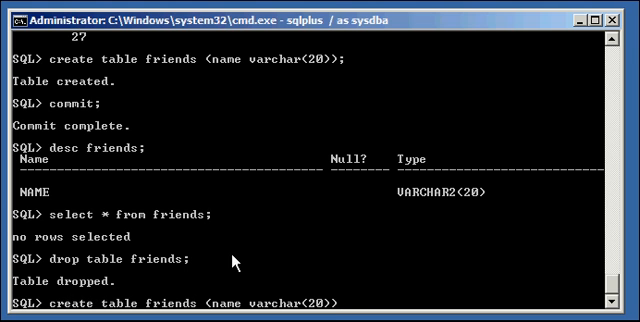
text(tablespace data01)
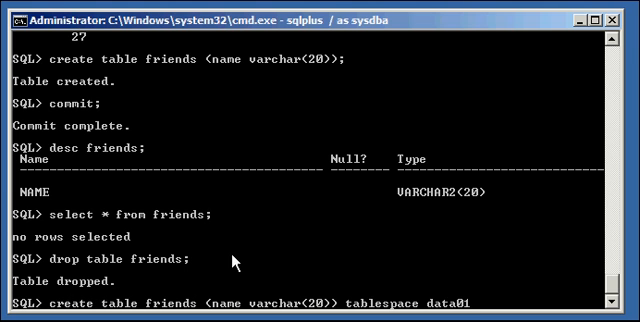
key(Return)
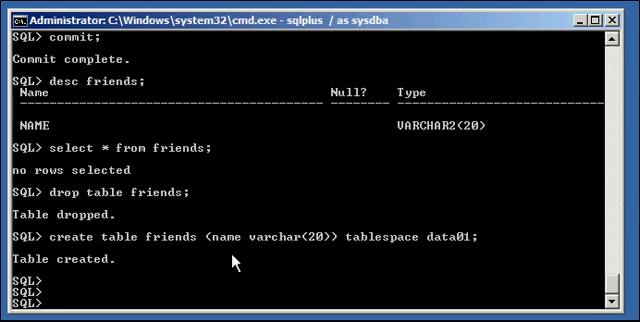
text(select tablespace_name)
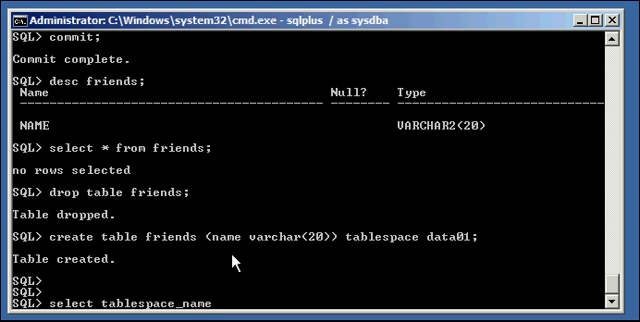
Query dba_tables for the tablespace of AGES and FRIENDS, both returning DATA01
text(from db)
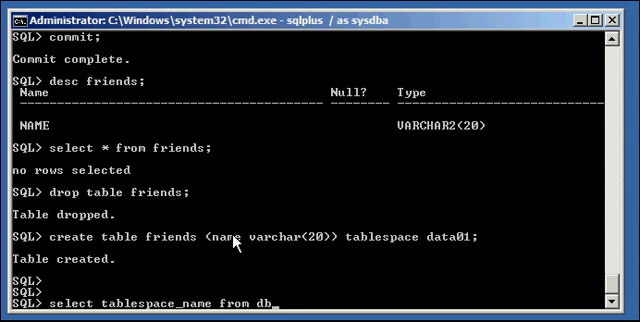
text(a_tables where t)
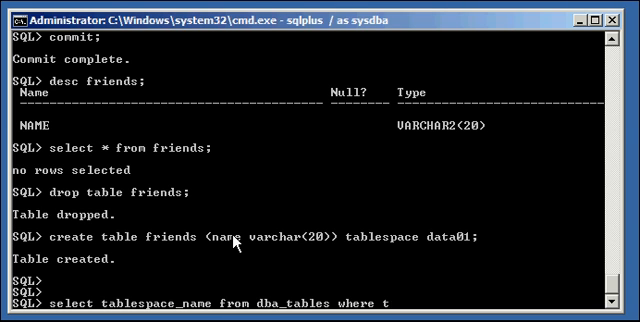
text(able_name = 'N)
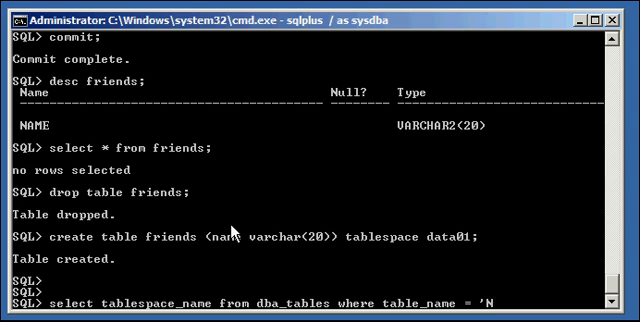
text(A)
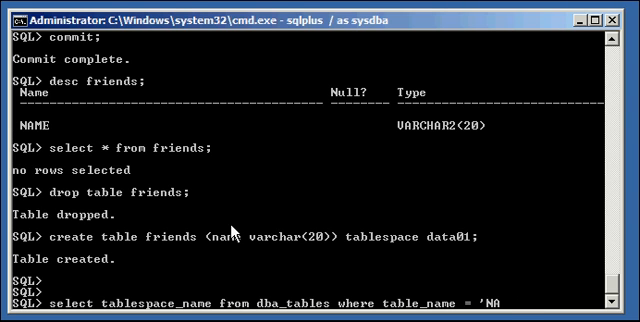
text(GES; a)
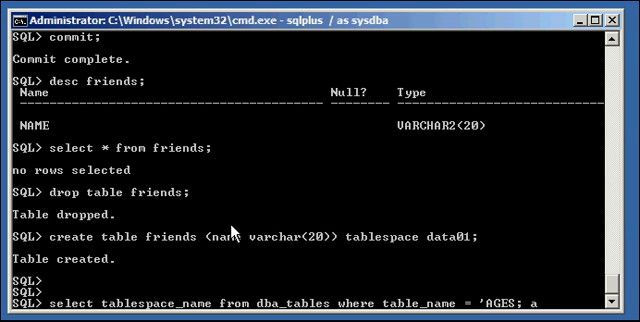
text(nd table_)
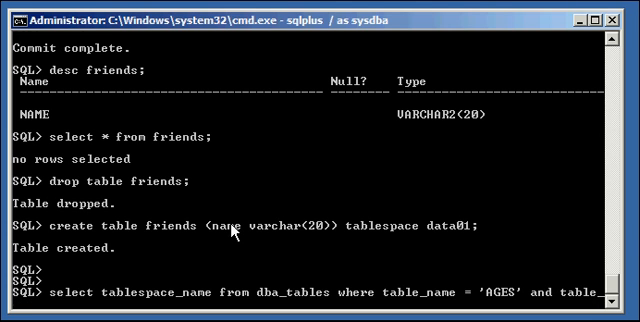
text(name = ')
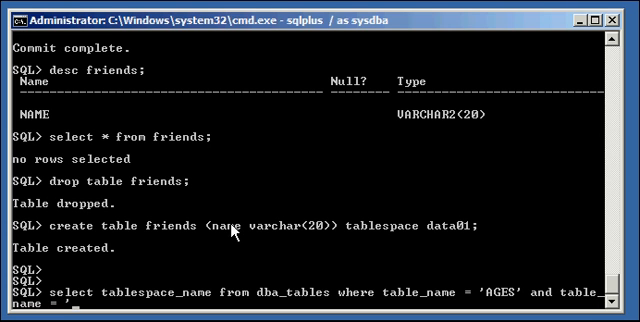
text(FRIENDS';)
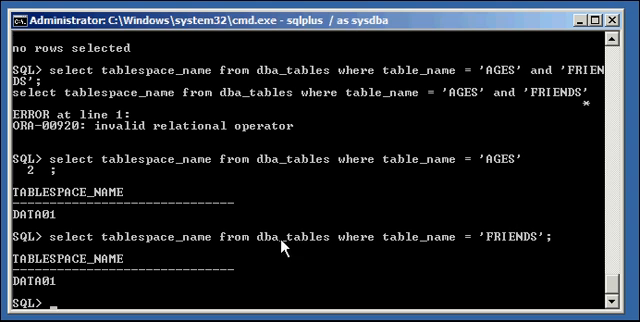
mouse_move(542, 260)
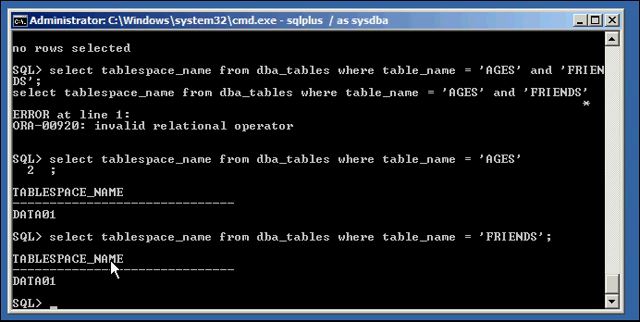
Query dba_tablespaces for the DATA01 status, which returns ONLINE
text(select status from dba_tab)
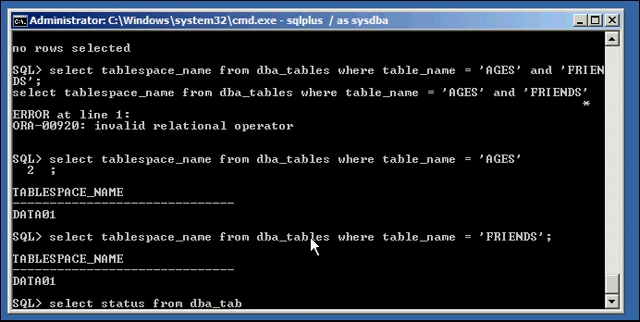
text(lespaces where tablespace_name = ')
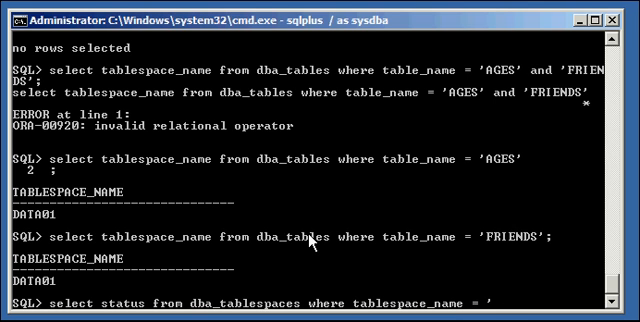
key(Return)
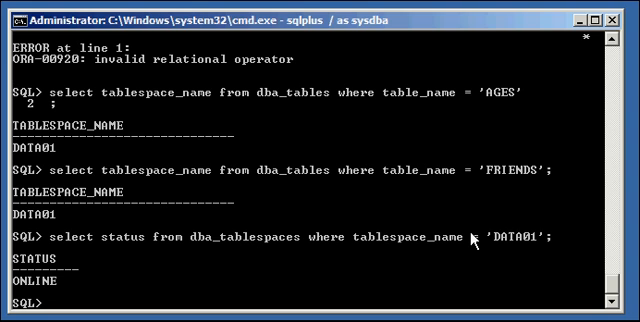
Insert age 22 into AGES and name 'mark' into FRIENDS, then commit
text(insert into)
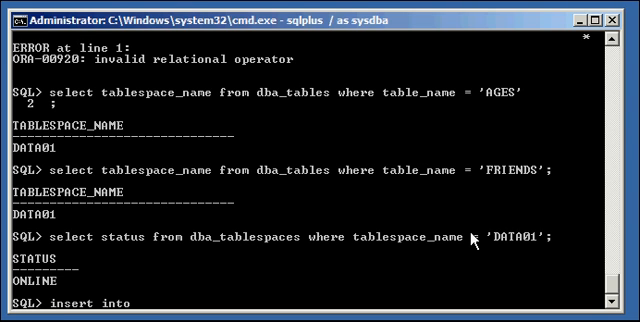
text(ages)
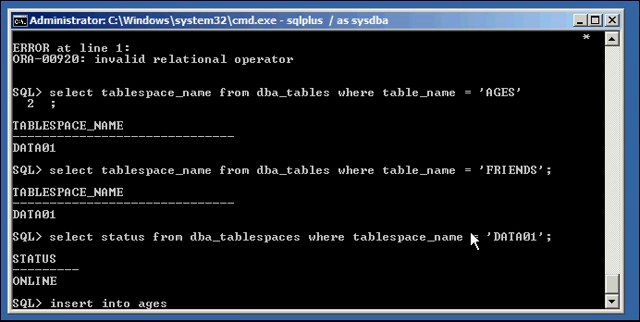
text(values (')
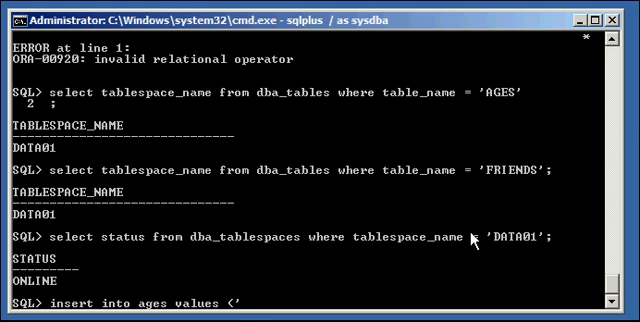
key(Return)
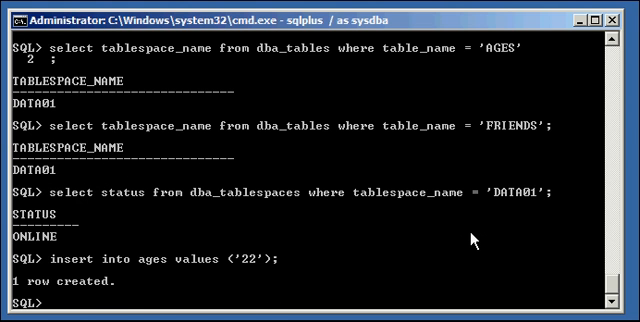
text(insert into ages values ('22');)
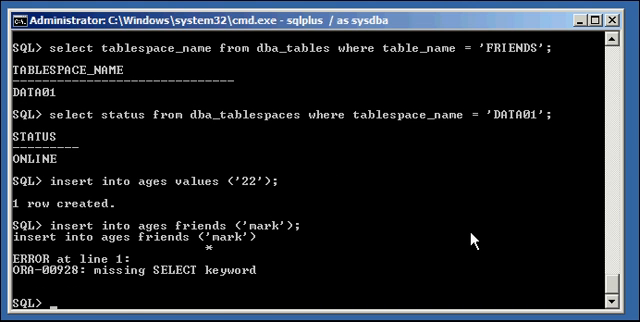
text(insert into ages_friends ('mark');)
text(select)
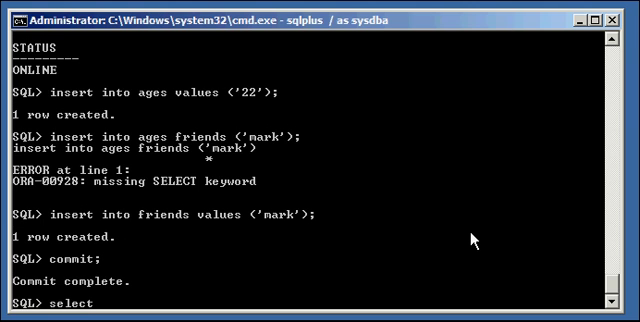
text(* from ages;)
text(select * from friends;)
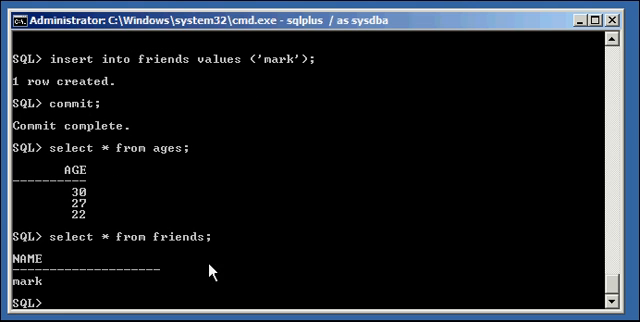
mouse_move(367, 249)
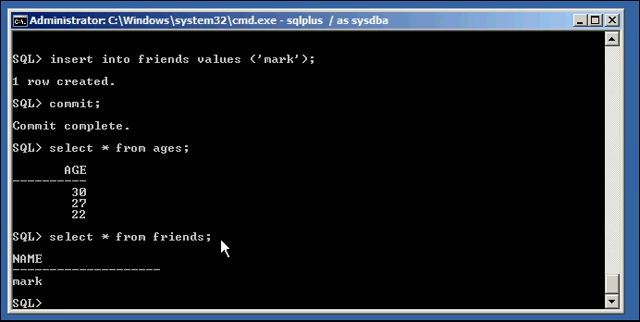
Select all rows from AGES and FRIENDS, showing 30, 27, 22 and mark
text(select)
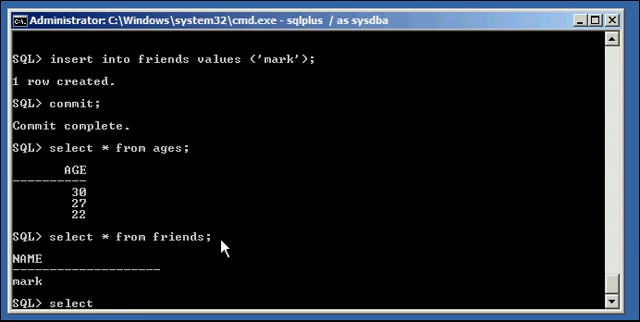
Query read_only for FRIENDS in dba_tables, which reports NO
text(read_on)
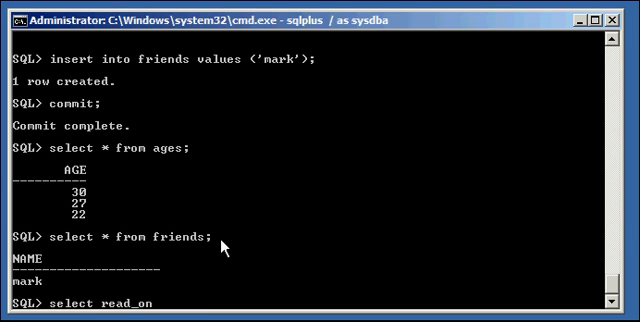
text(ly from dba_tabl)
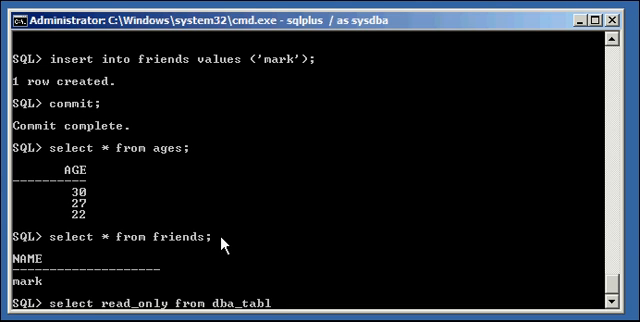
text(es where table_)
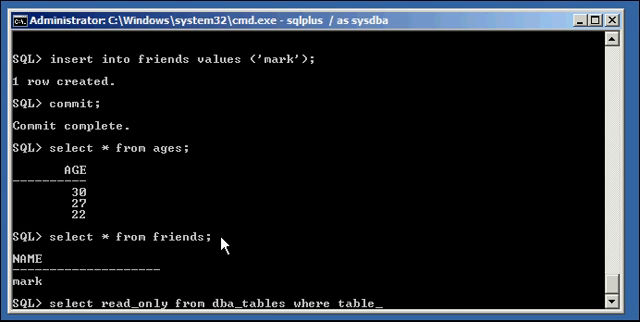
text(name = ')
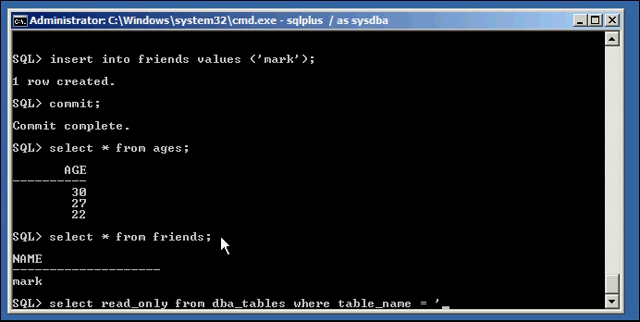
text(FRIENDS';)
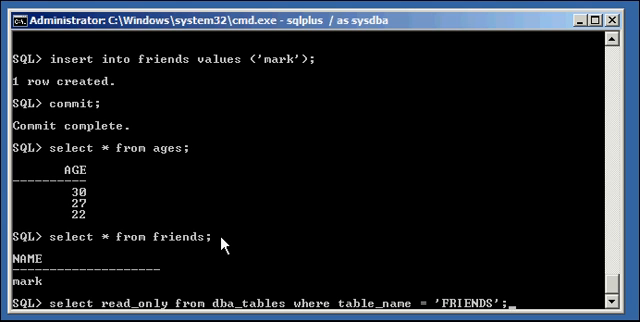
key(Return)
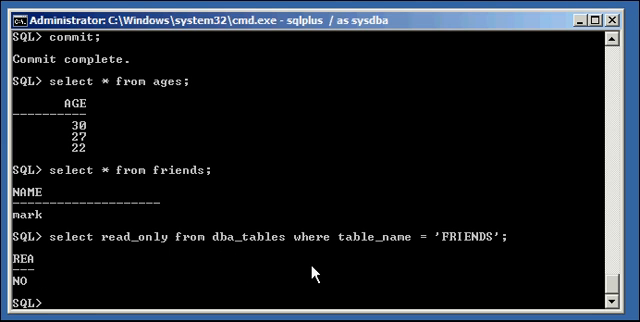
text(alter table friends read)
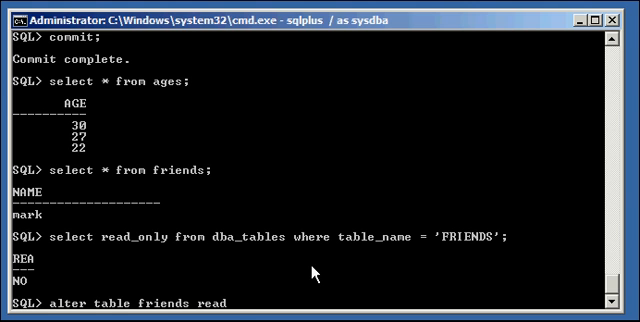
Alter FRIENDS to read only; read_only now shows YES for FRIENDS, NO for AGES
text(only;)
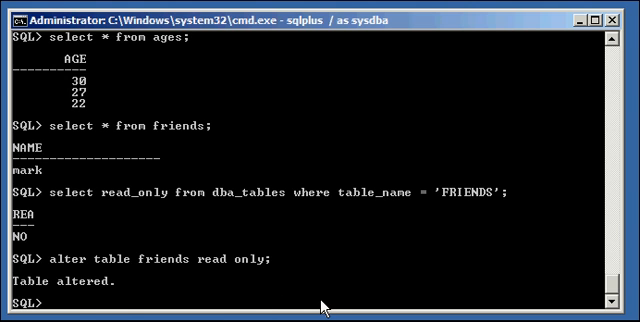
text(select read_only from dba_tables where table_name = 'FRIENDS';)
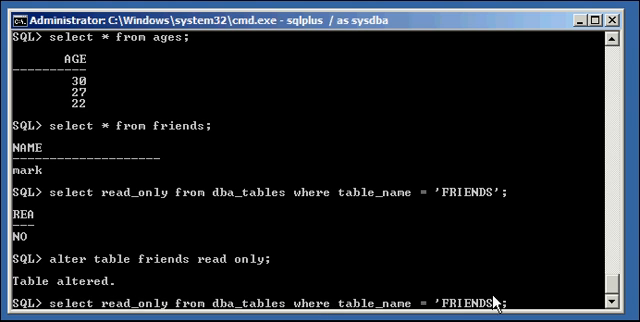
key(Return)
text(select read_only from dba_tables where table_name = 'FRI)
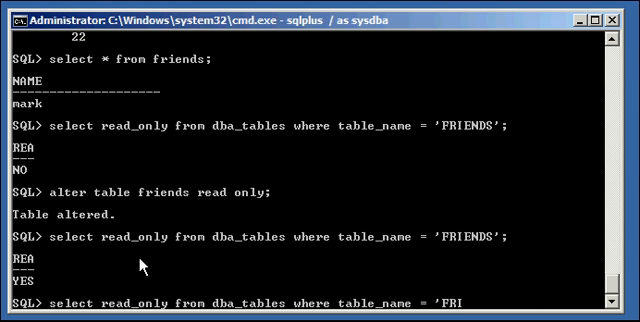
text(AGES';)
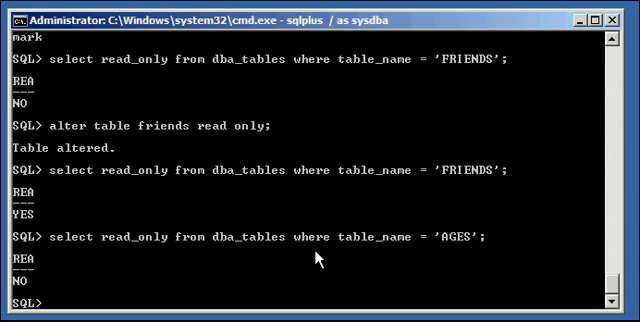
key(Return)
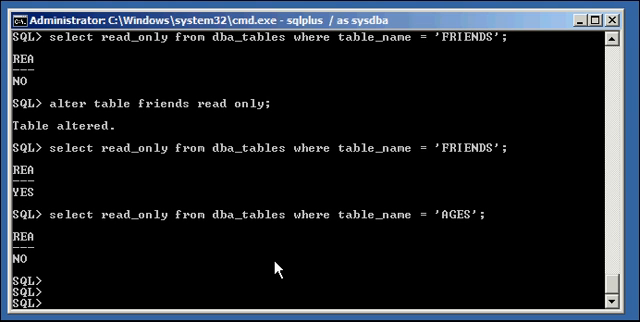
Re-run the DATA01 status check, which still reports ONLINE
text(select read_only from dba_tables where table_name = 'FRIENDS';)
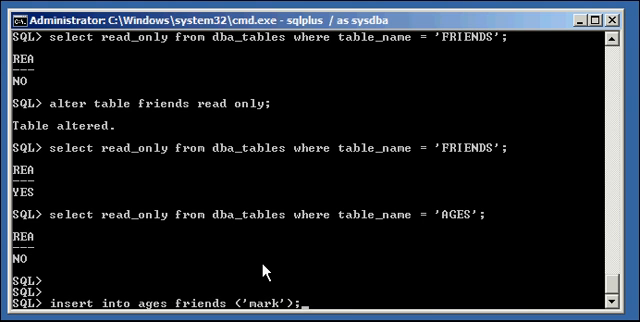
text(select status from dba_tablespaces where tablespace_name = 'DATA01';)
key(Return)
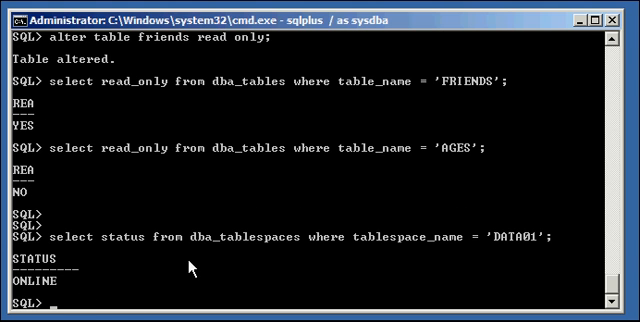
mouse_move(468, 258)
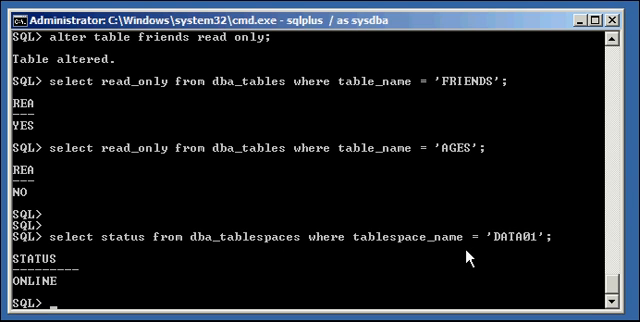
text(insert into)
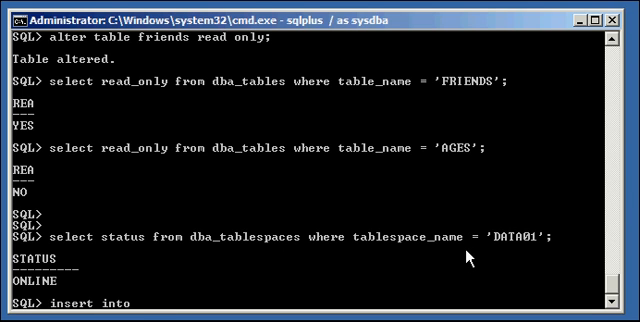
Insert 'jon' into FRIENDS and get ORA-12081 because the table is read-only
text(friends values)
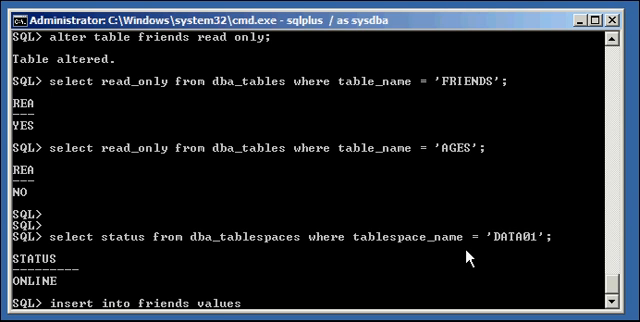
text(('jp)
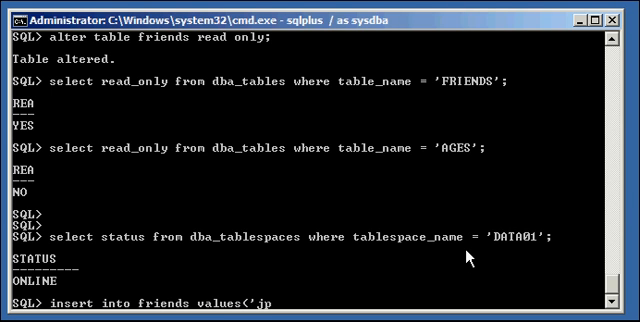
text(on');;)
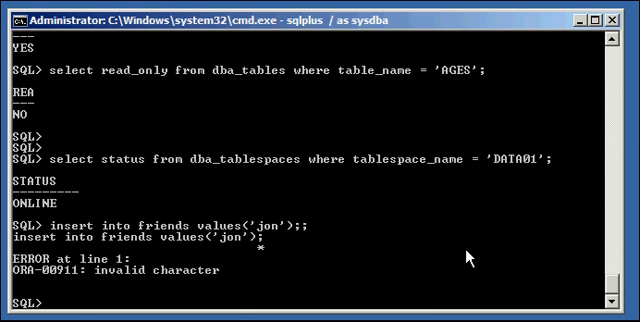
text(insert into friends values('jon');;)
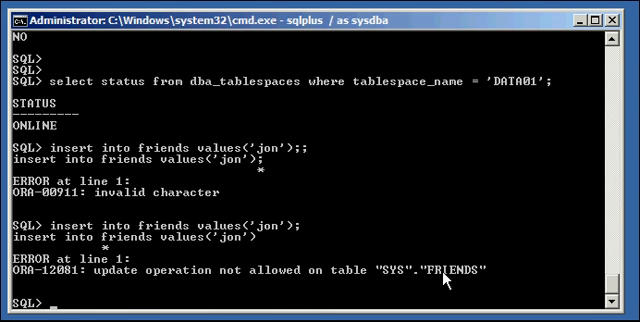
text(insert into friends values('jon');)
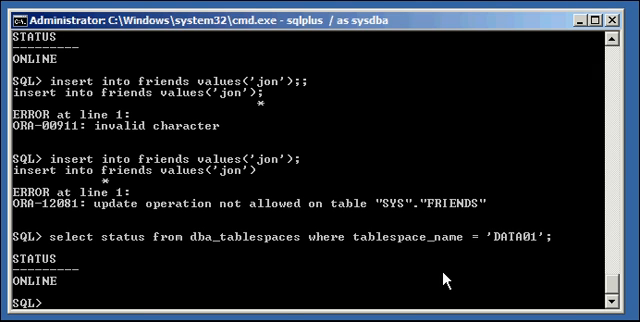
Insert the value 21 into the AGES table and commit the transaction
text(insert into friends values('jon');;)
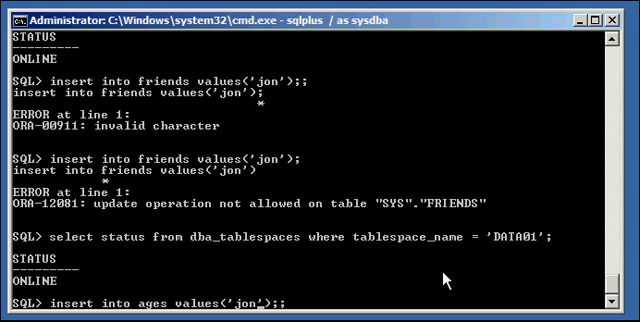
key(Return)
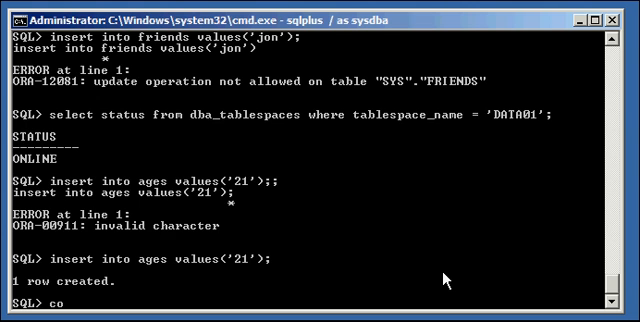
text(commit;)
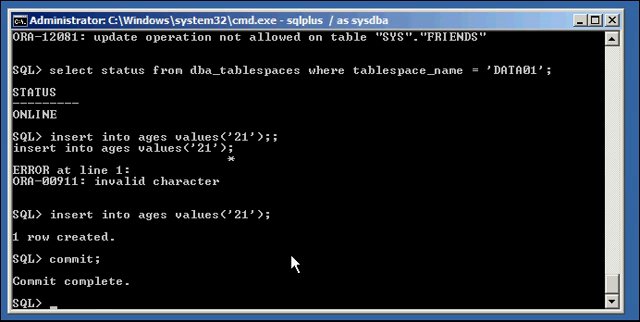
text(alter table f)
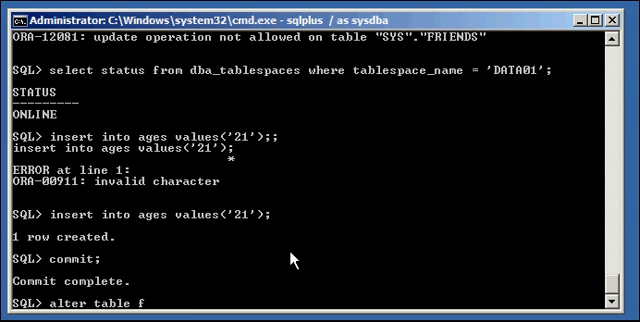
Alter FRIENDS to read write and confirm dba_tables shows READ_ONLY as NO
text(riends read)
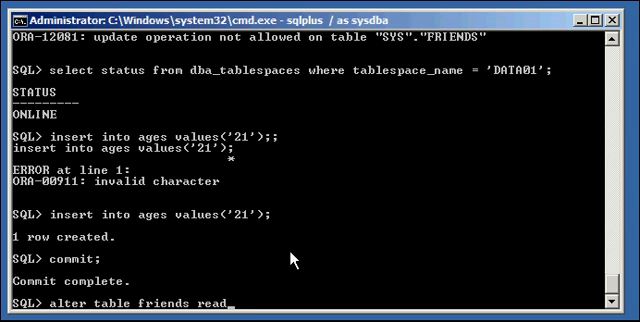
key(Return)
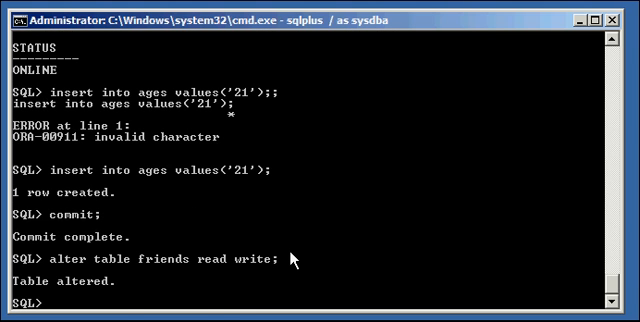
text(select status from dba_tablespaces where tablespace_name = 'DATA01';)
text(select read_only from dba_tables where table_name = 'AGES)
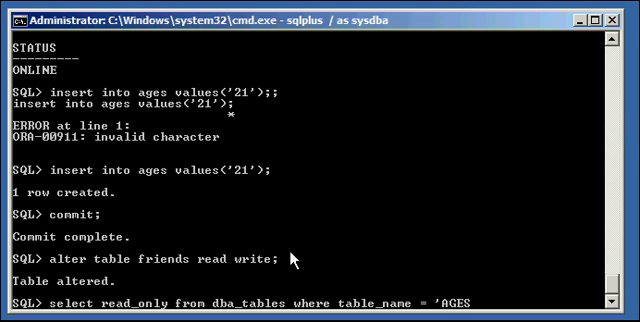
text(FRIENDS';)
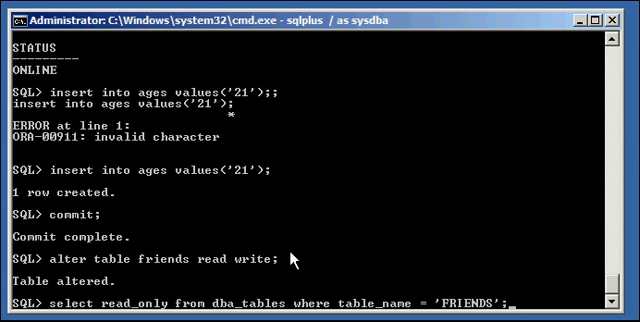
key(Return)
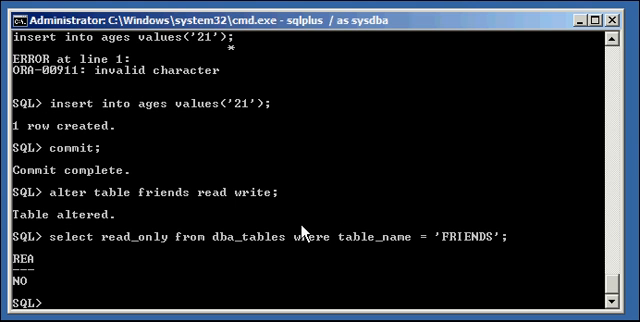
text(select read_only from dba_tables where table_name = 'FRIENDS';)
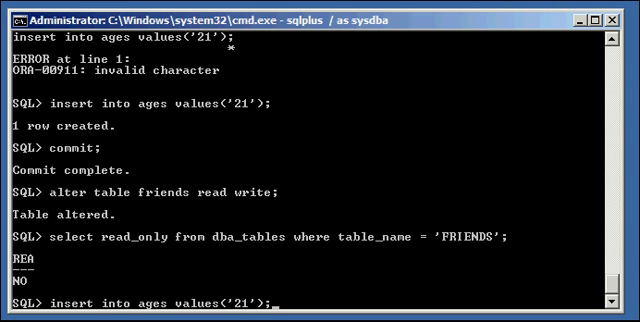
Insert 'jon' into the writable FRIENDS table, creating one row
text(;)
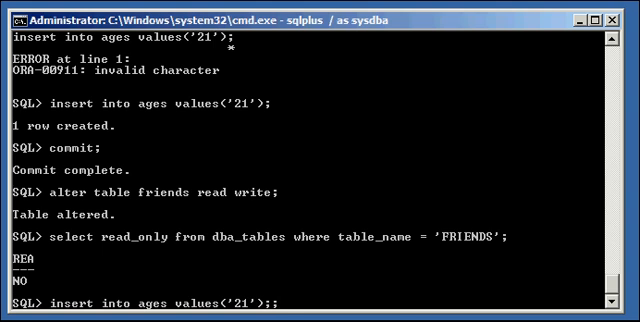
text(select status from dba_tablespaces where tablespace_name = 'DATA01';)
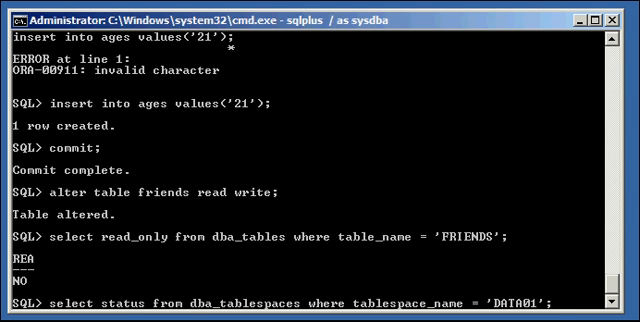
text(insert into friends values('jon');)
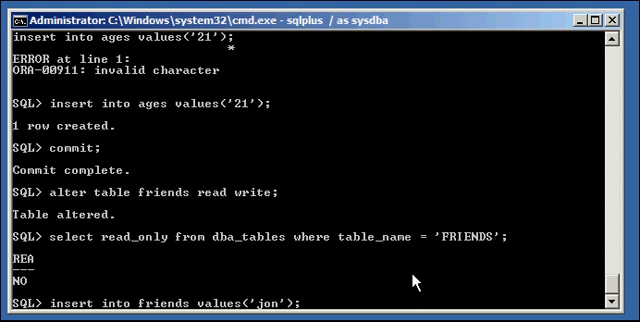
key(Return)
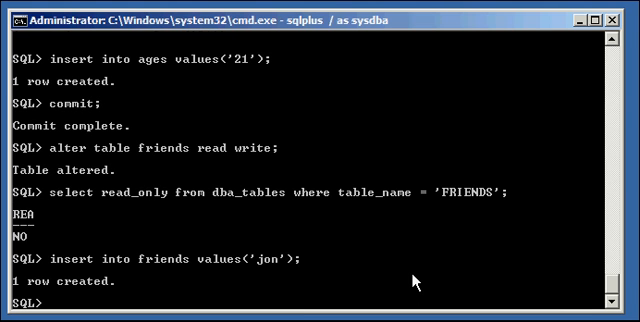
text(commit)
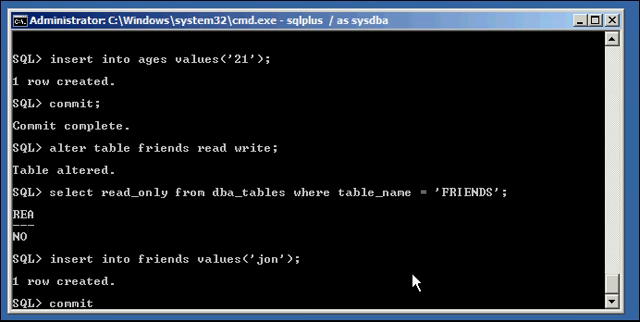